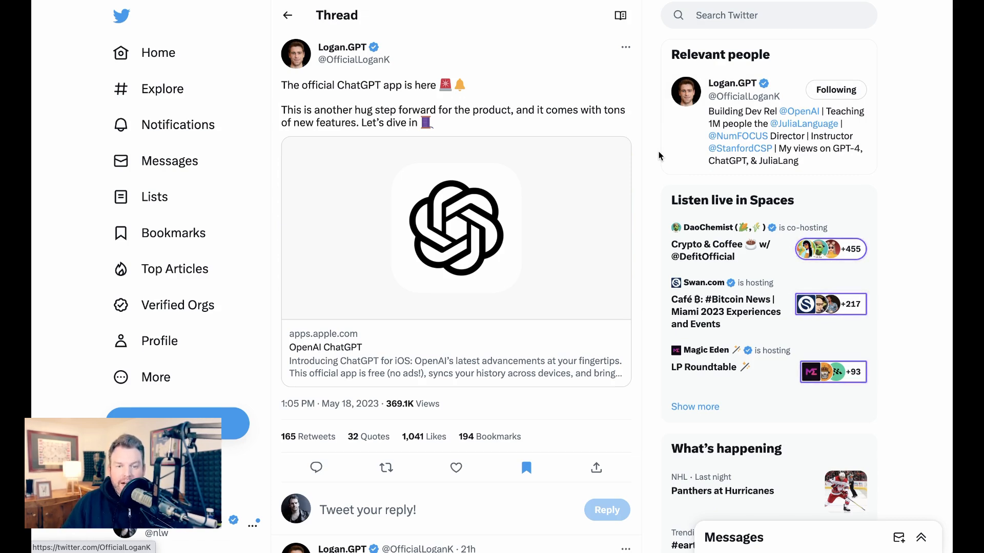
pyautogui.scroll(-3)
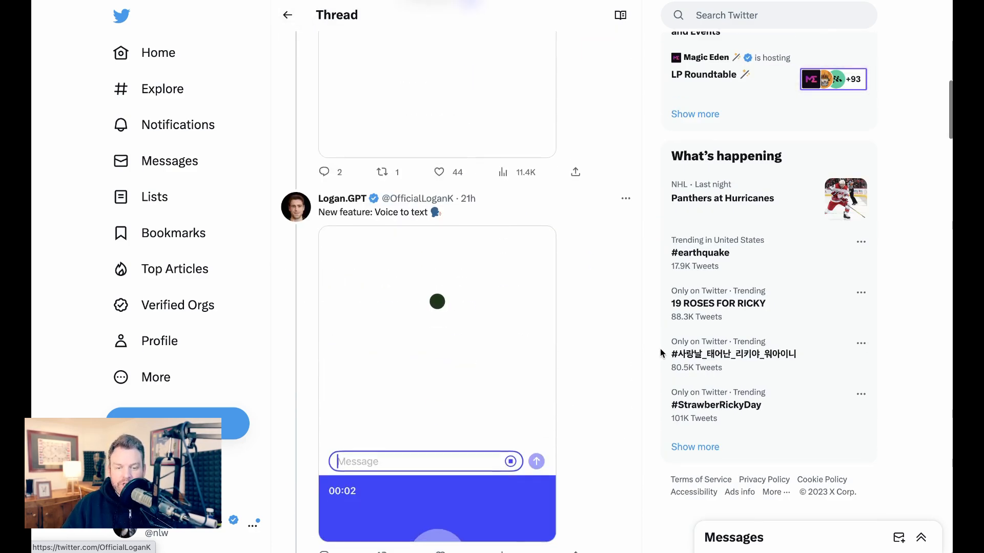
pyautogui.scroll(-3)
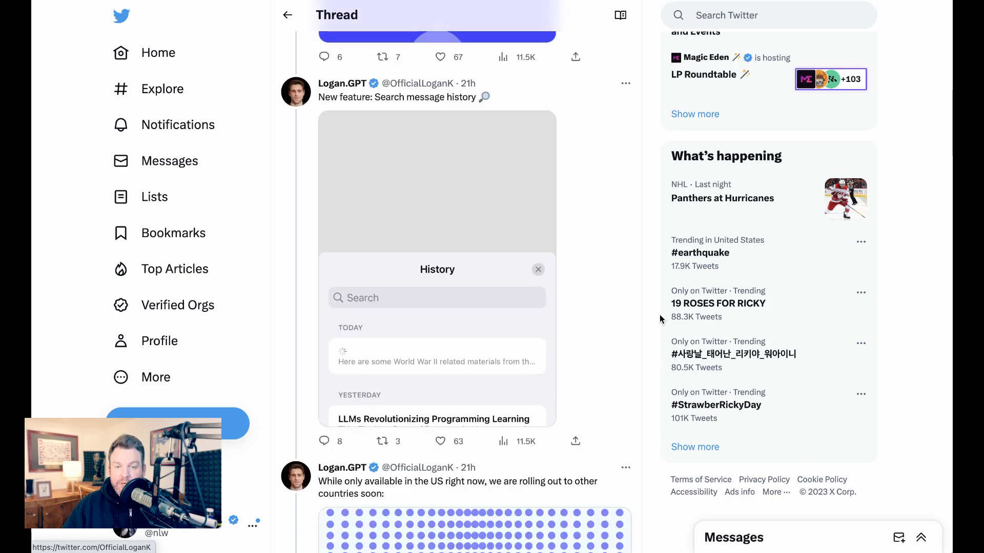
pyautogui.moveTo(663, 310)
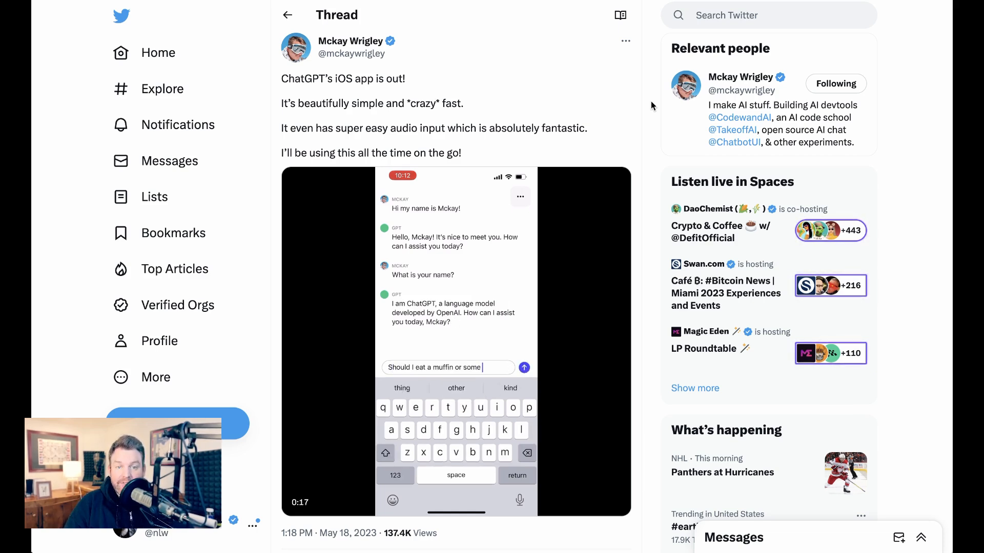
pyautogui.write('oats for breakfa')
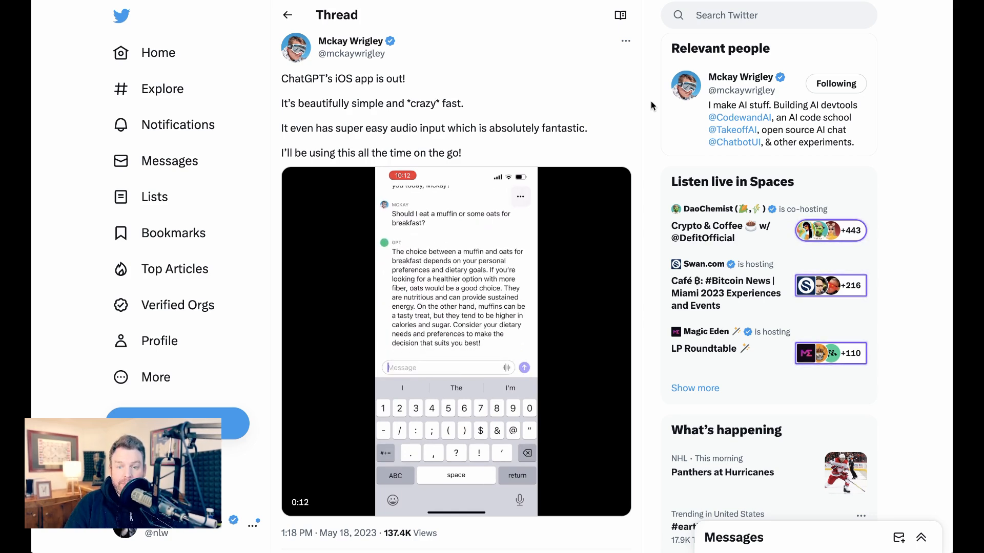
pyautogui.write('Tell me what my name is again')
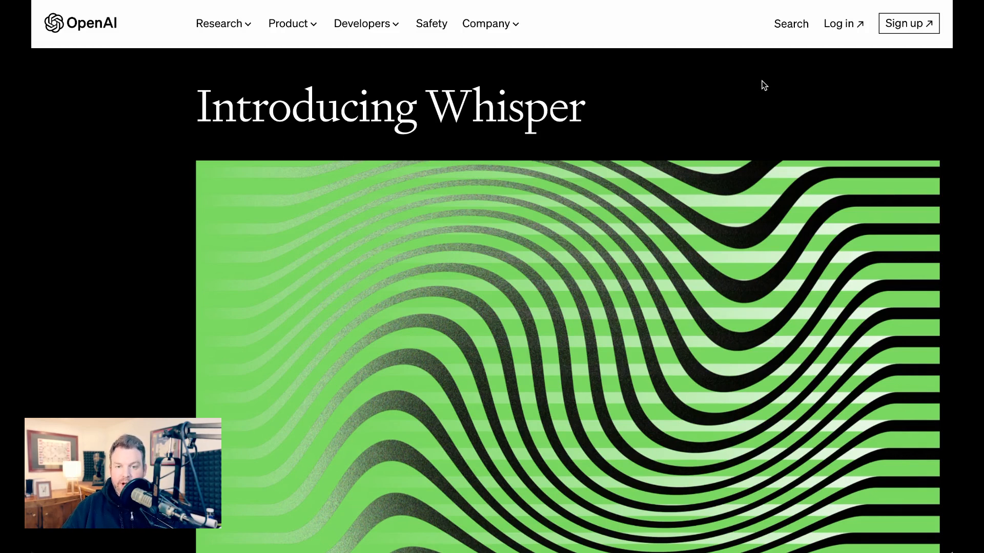
pyautogui.moveTo(789, 128)
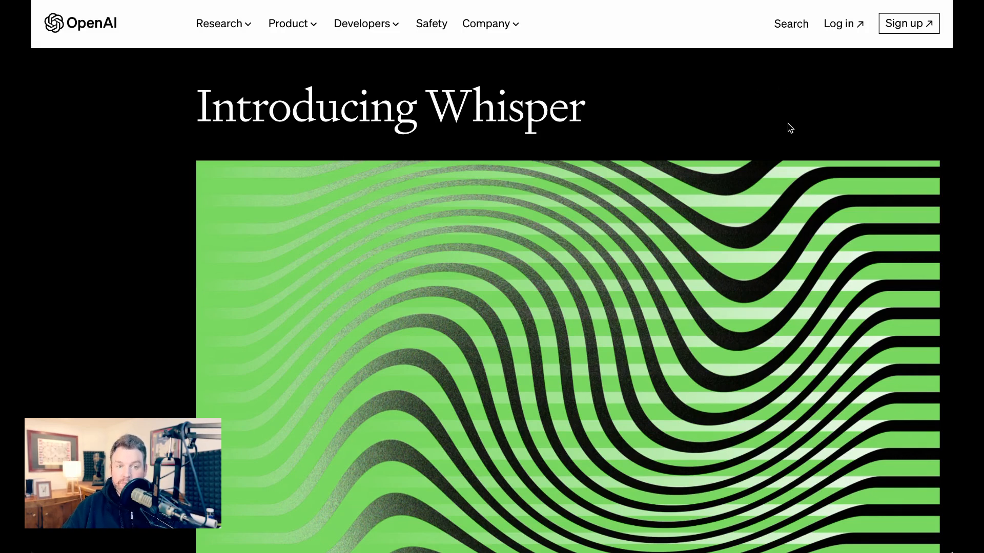
pyautogui.scroll(-3)
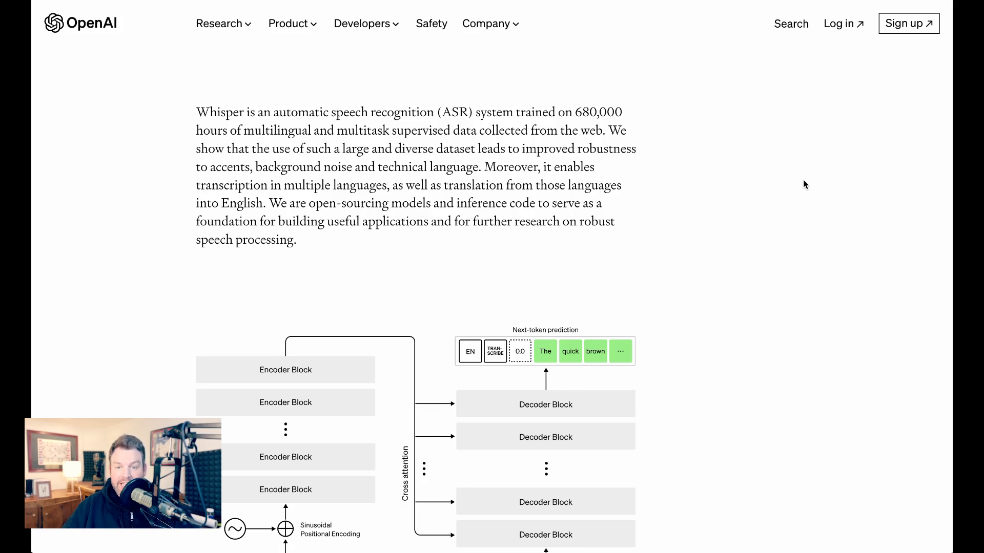
pyautogui.moveTo(803, 194)
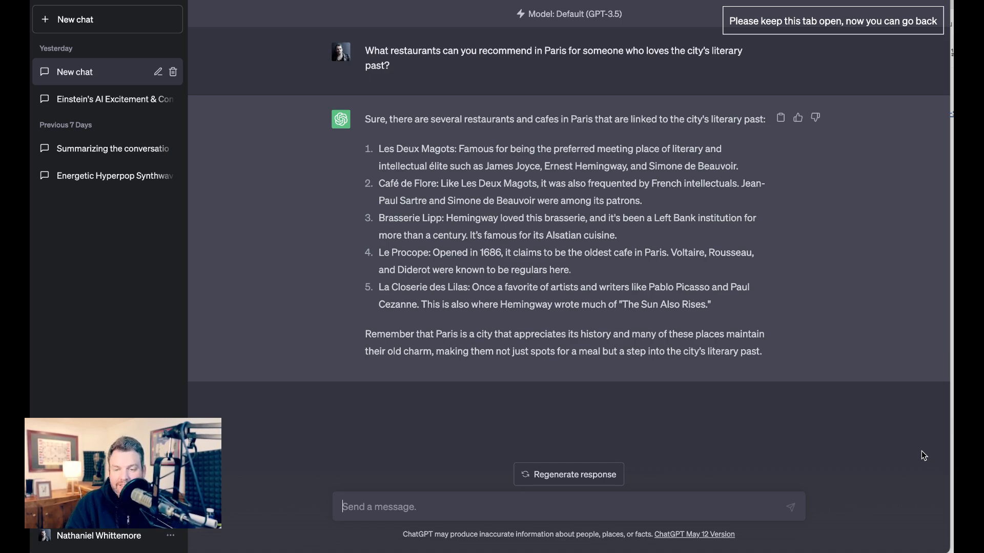
pyautogui.moveTo(897, 328)
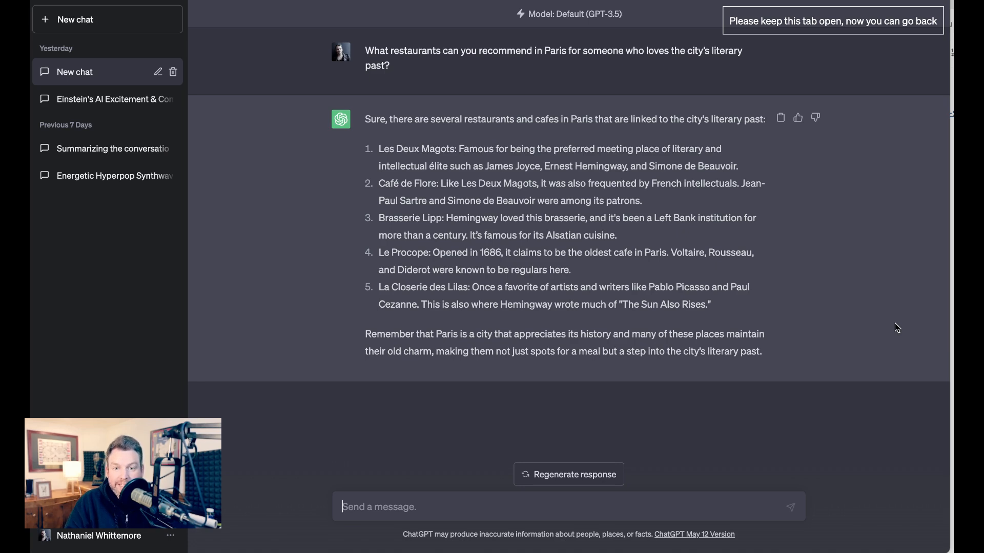